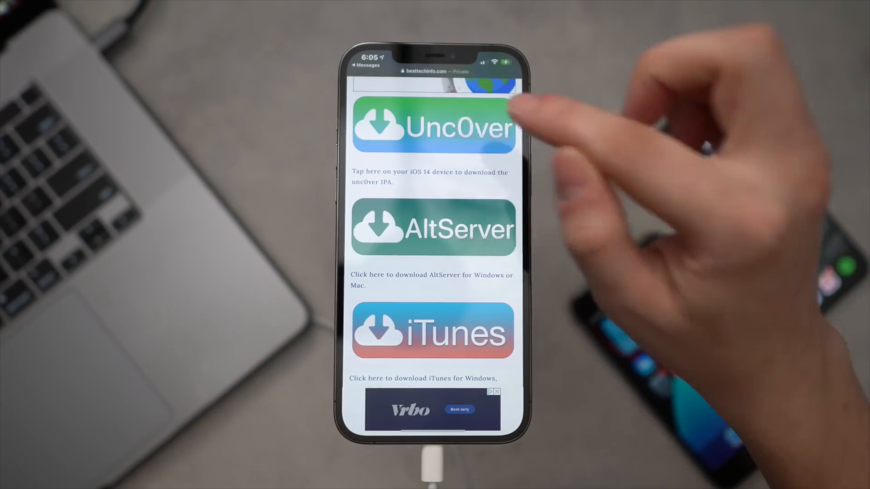
# - Follow the article's unc0ver link to unc0ver.dev and download unc0ver_6.0.0.ipa to the phone
pyautogui.click(433, 126)
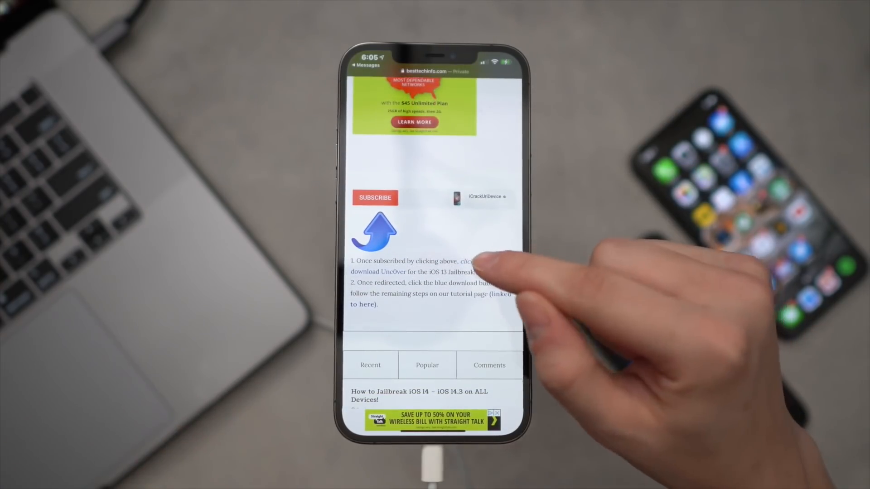
pyautogui.click(467, 261)
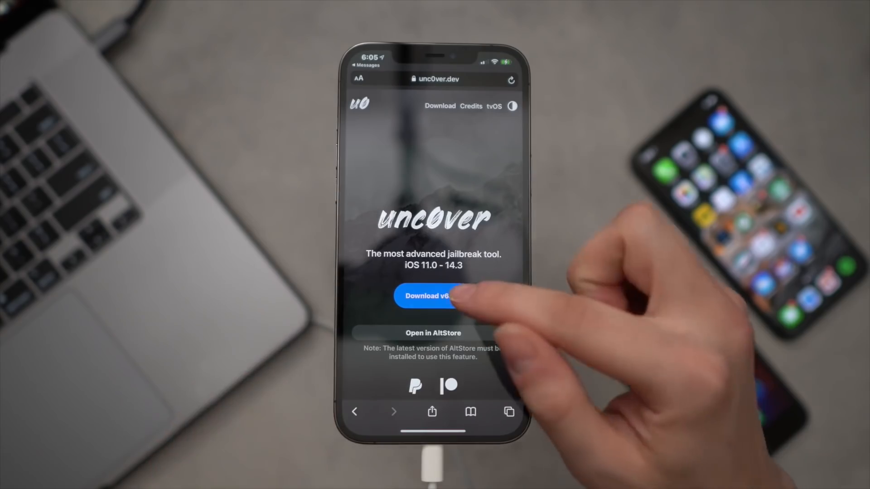
pyautogui.click(433, 298)
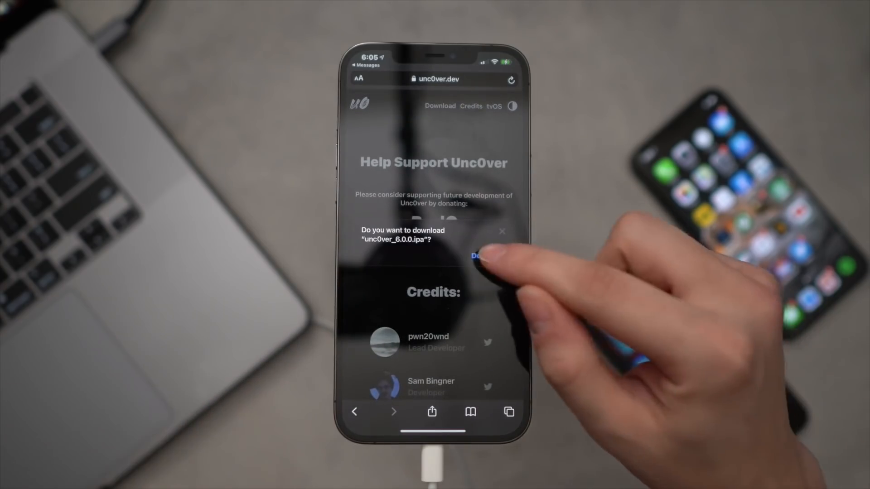
pyautogui.click(479, 256)
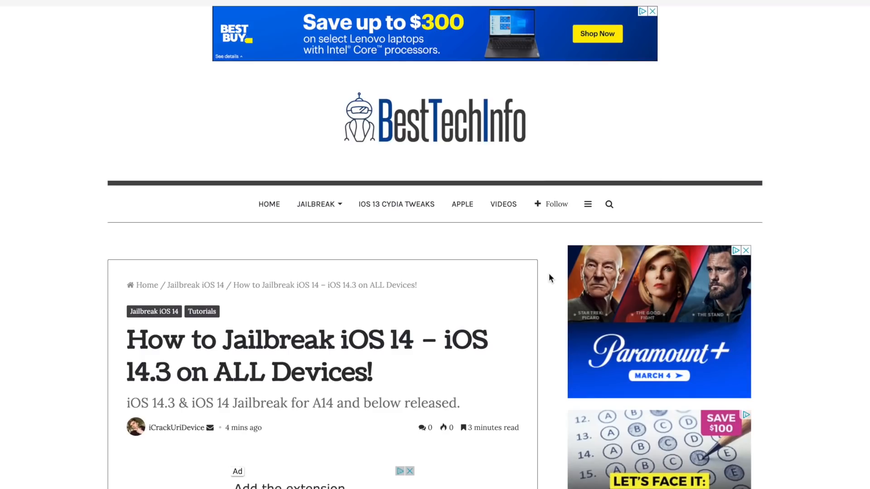
# - Scroll the jailbreak article down to the Download AltServer link for altstore.io
pyautogui.scroll(-3)
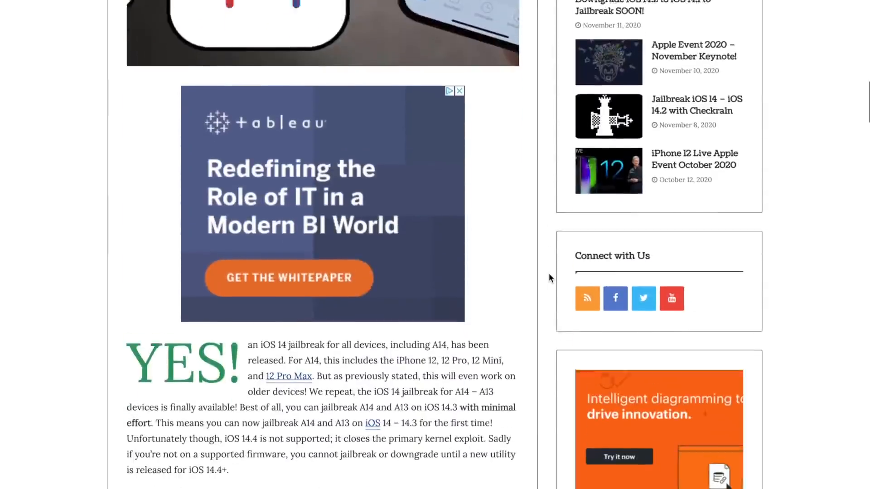
pyautogui.scroll(-3)
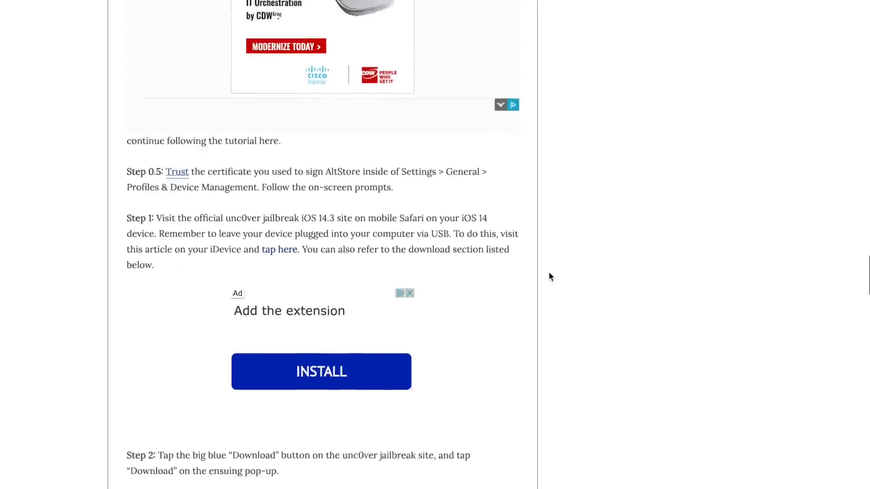
pyautogui.scroll(-3)
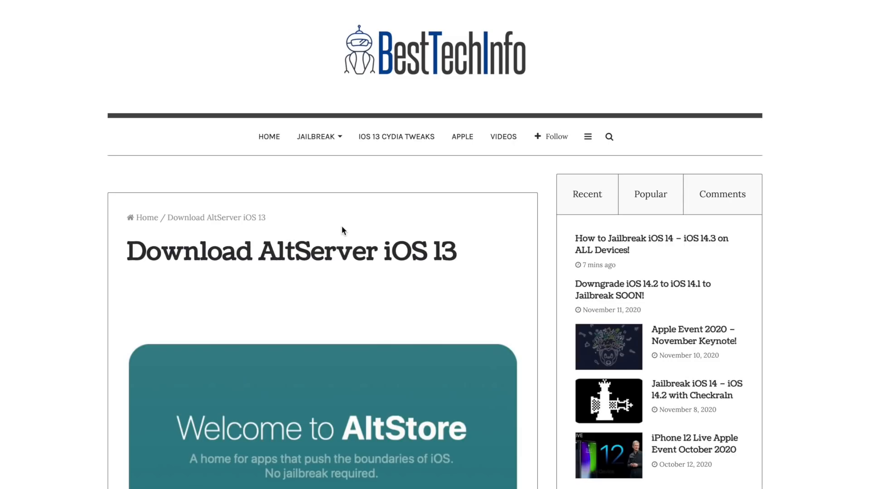
pyautogui.scroll(-3)
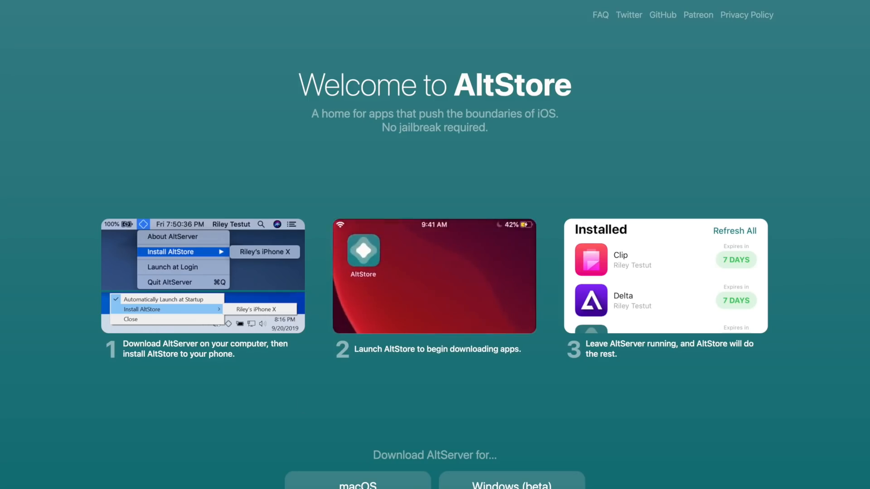
pyautogui.scroll(-3)
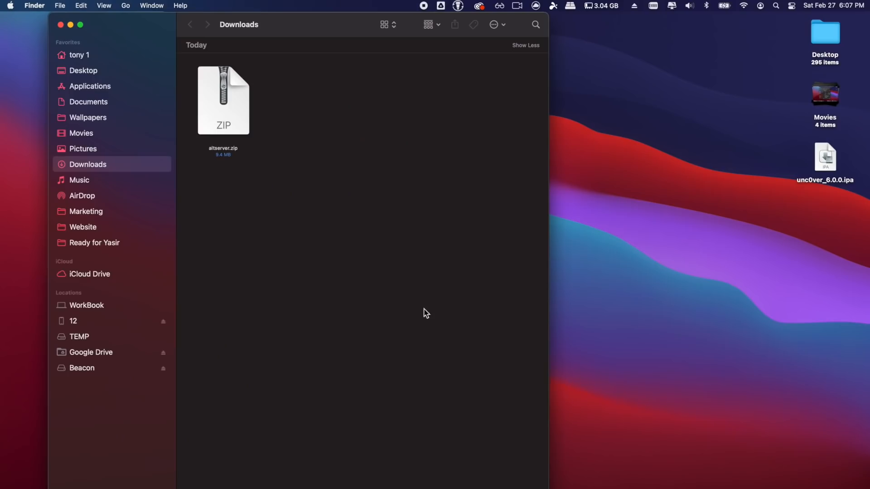
# - Unzip altserver.zip and move AltServer.app into the Applications folder
pyautogui.doubleClick(223, 100)
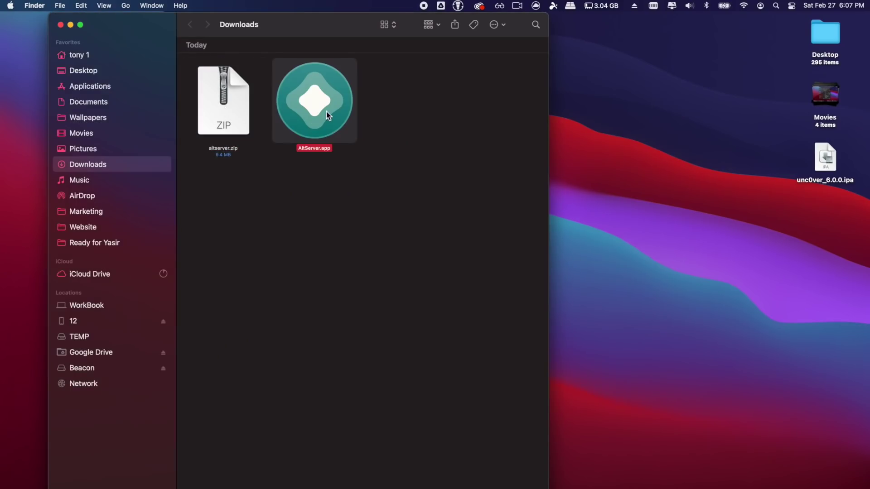
pyautogui.moveTo(315, 101); pyautogui.dragTo(280, 92)
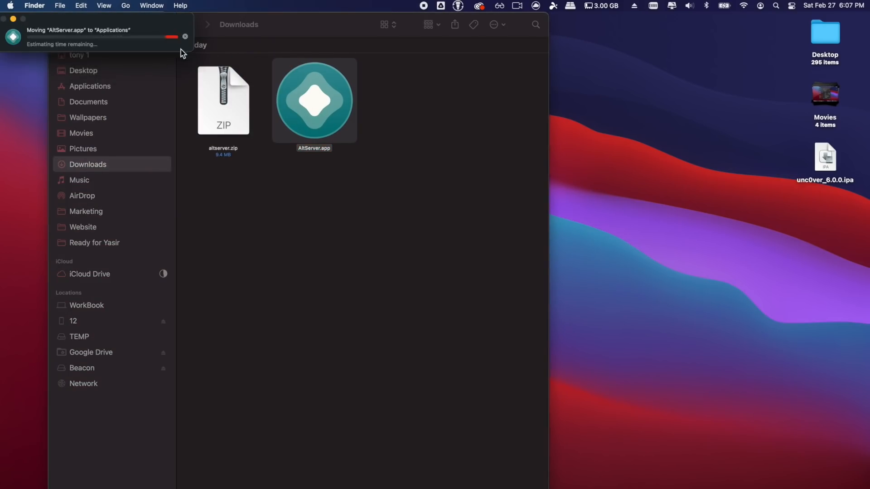
pyautogui.click(91, 86)
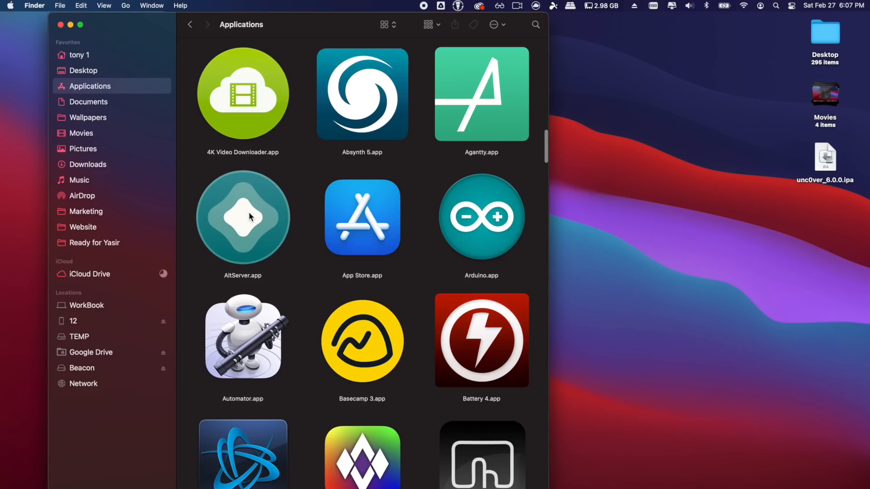
# - Launch AltServer from Applications, confirming the downloaded-app prompt, and close Finder
pyautogui.doubleClick(243, 217)
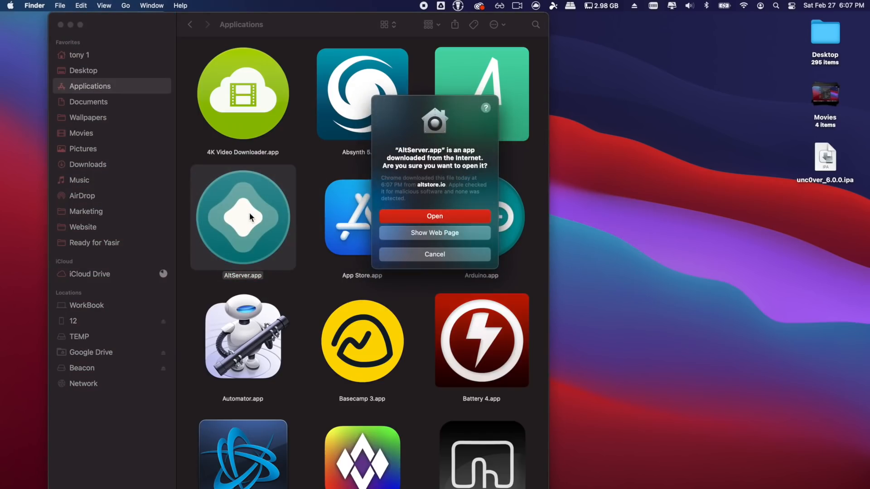
pyautogui.click(435, 254)
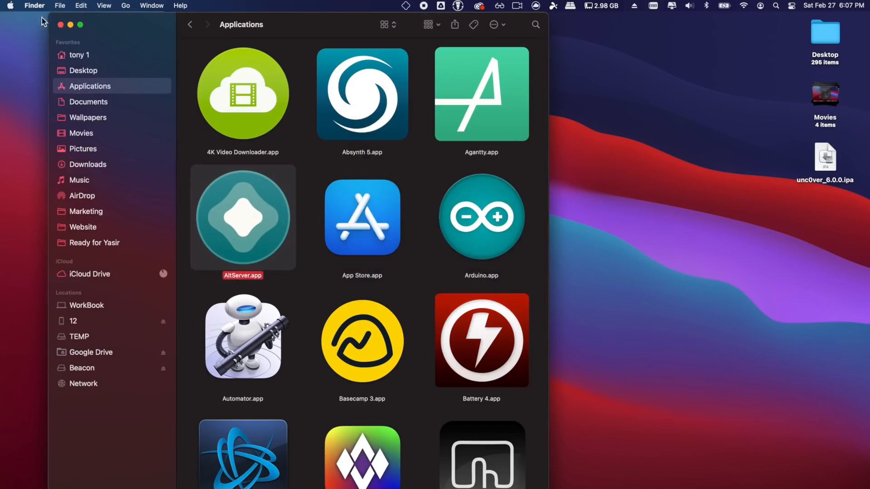
pyautogui.click(58, 25)
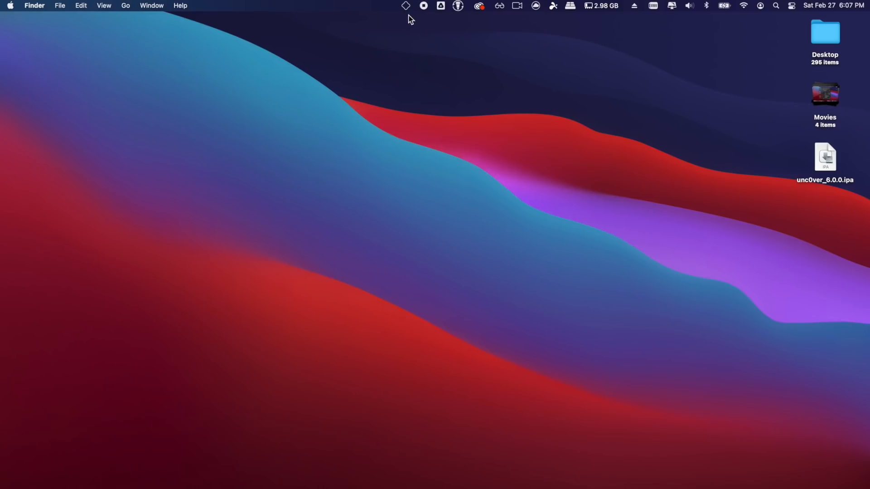
# - Install AltServer's Mail plug-in from its menu, authorize with the Mac password and dismiss the confirmation
pyautogui.click(404, 6)
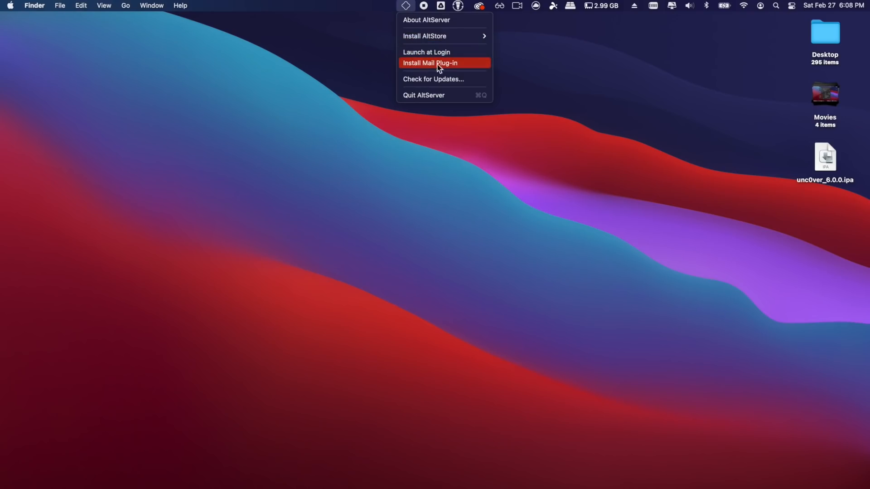
pyautogui.click(444, 62)
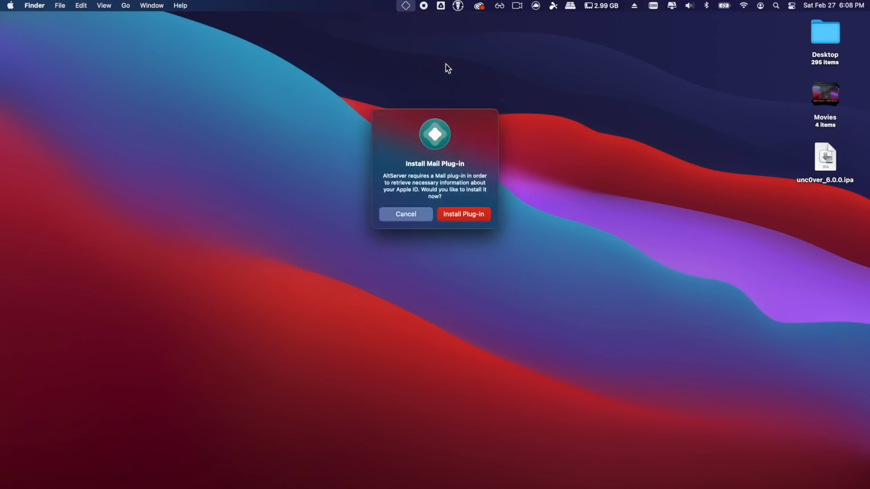
pyautogui.moveTo(472, 221)
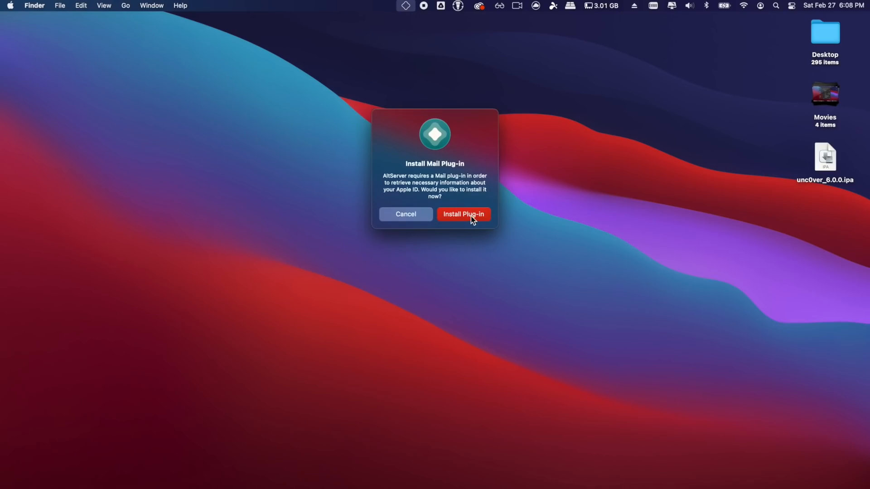
pyautogui.click(463, 214)
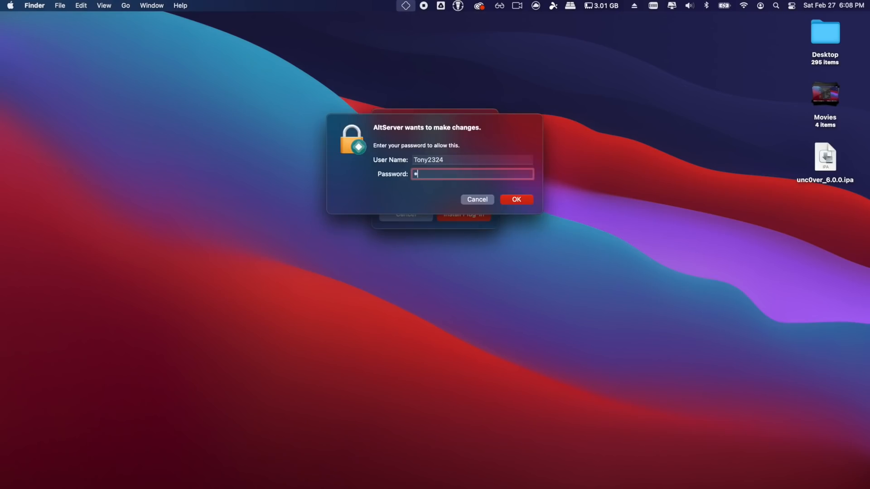
pyautogui.click(517, 199)
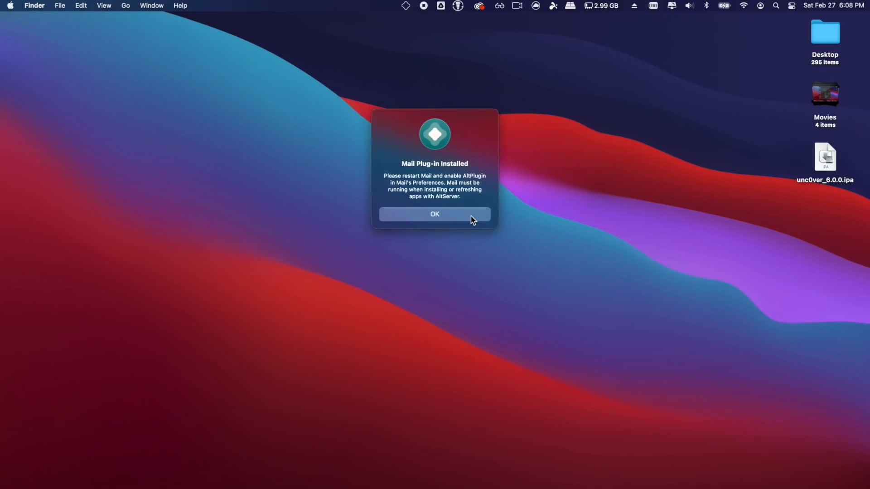
pyautogui.click(435, 213)
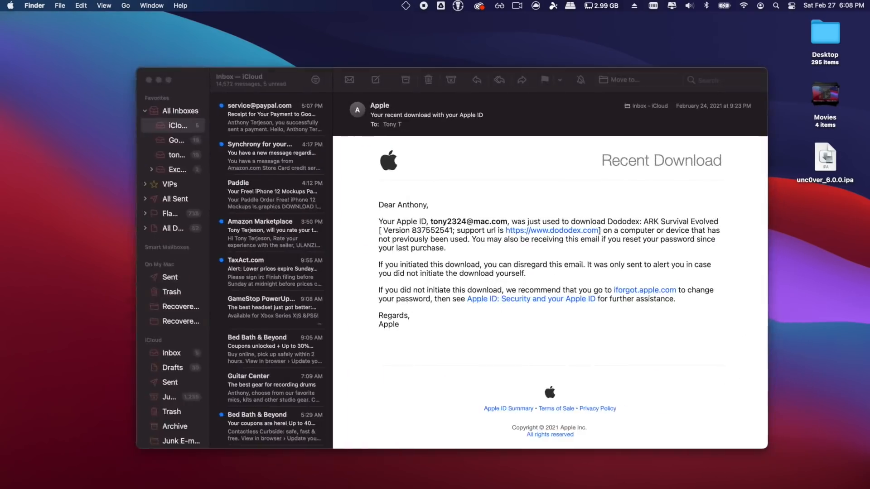
# - Verify AltPlugin.mailbundle is ticked in Mail's Manage Plug-ins list and cancel out
pyautogui.click(33, 6)
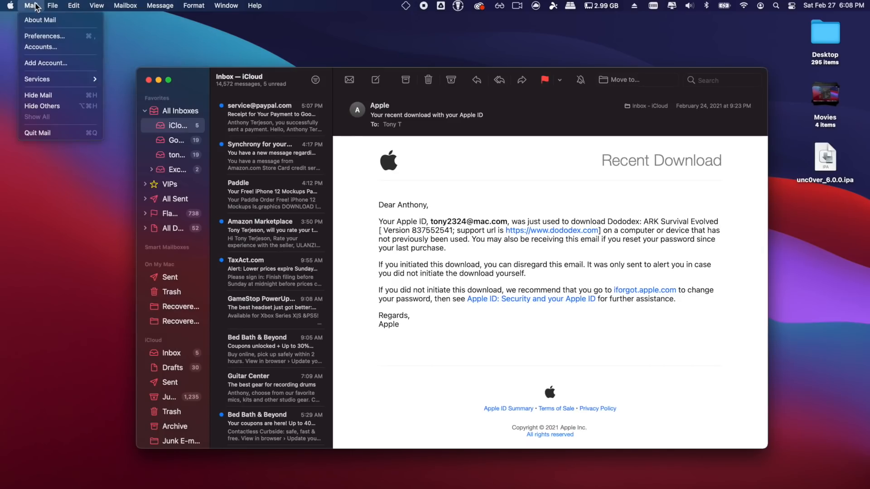
pyautogui.moveTo(47, 39)
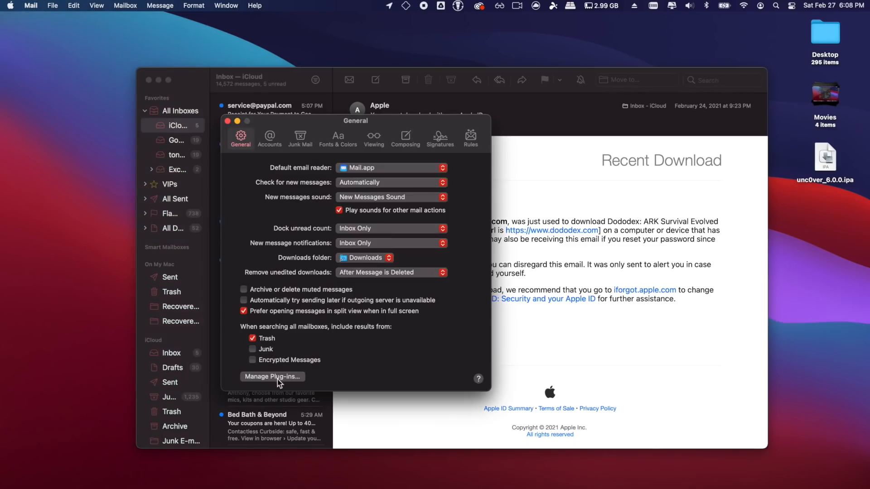
pyautogui.click(272, 376)
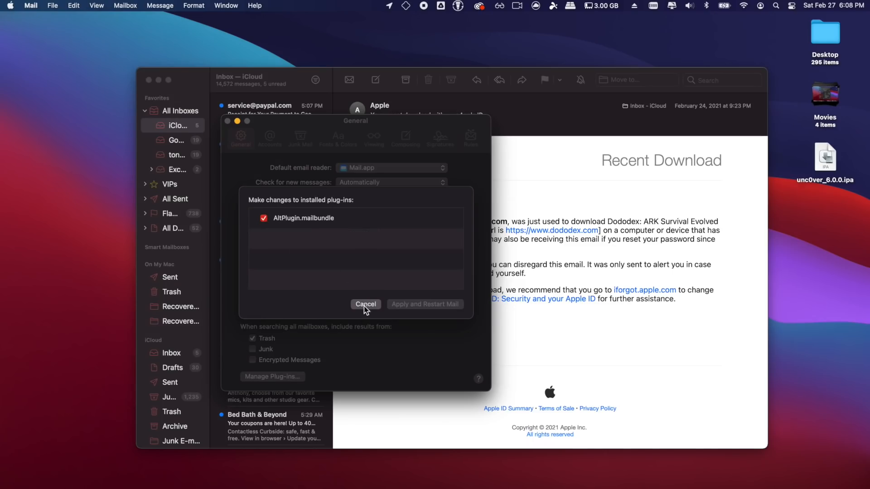
pyautogui.click(366, 304)
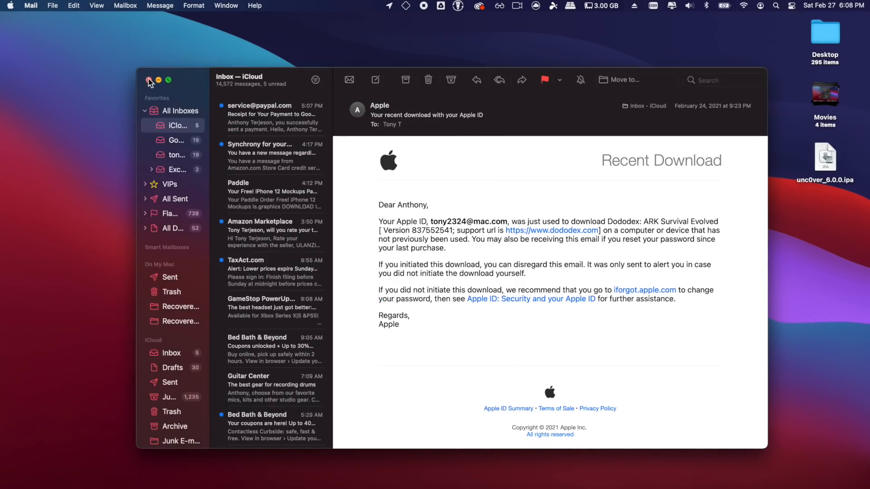
# - Choose Install AltStore from the AltServer menu and pick the connected iPhone
pyautogui.click(405, 5)
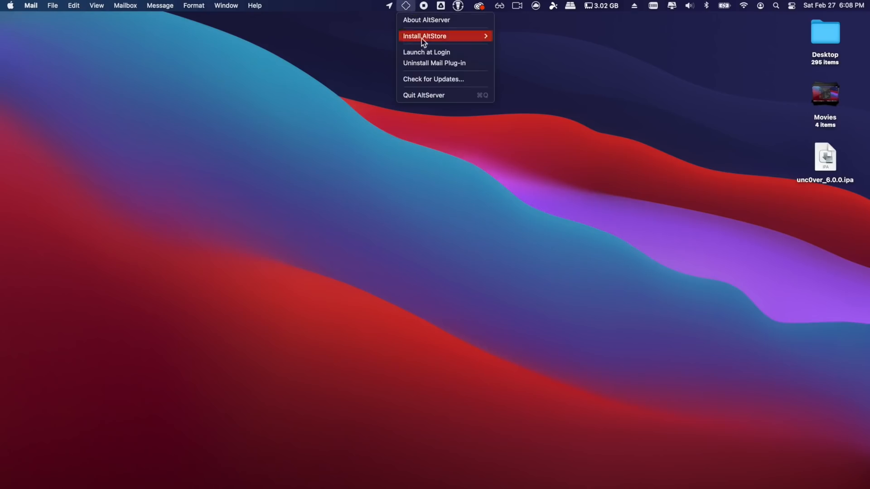
pyautogui.moveTo(440, 37)
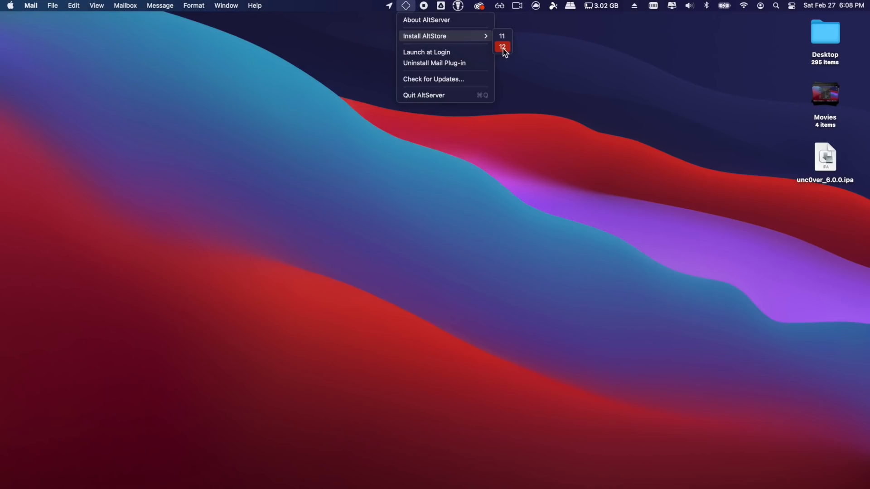
pyautogui.click(502, 45)
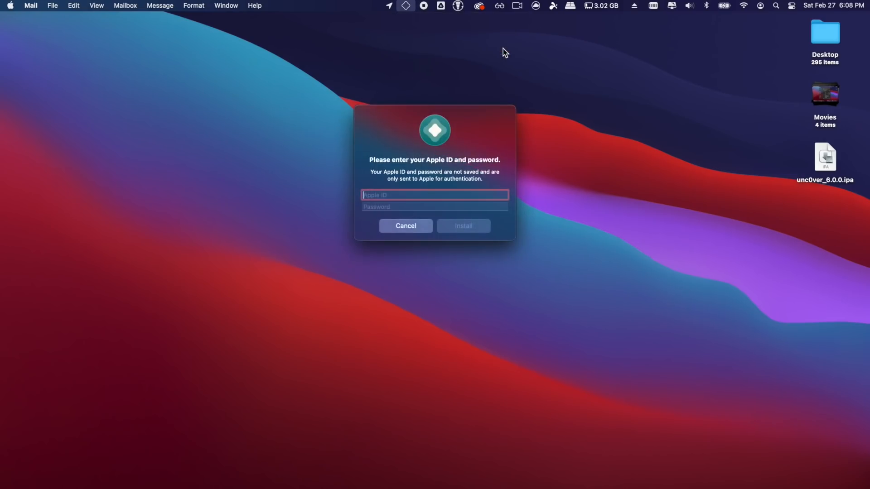
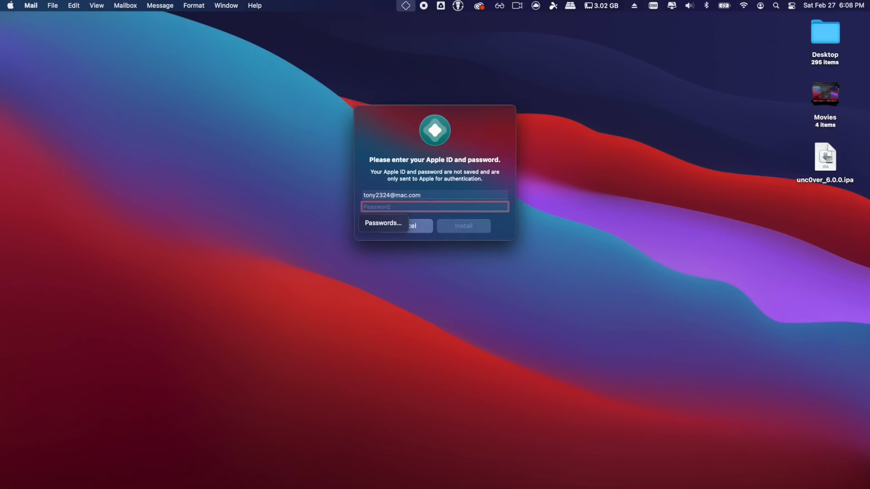
# - Sign in with the Apple ID and password, install AltStore and continue past the other-device warning
pyautogui.write('••••')
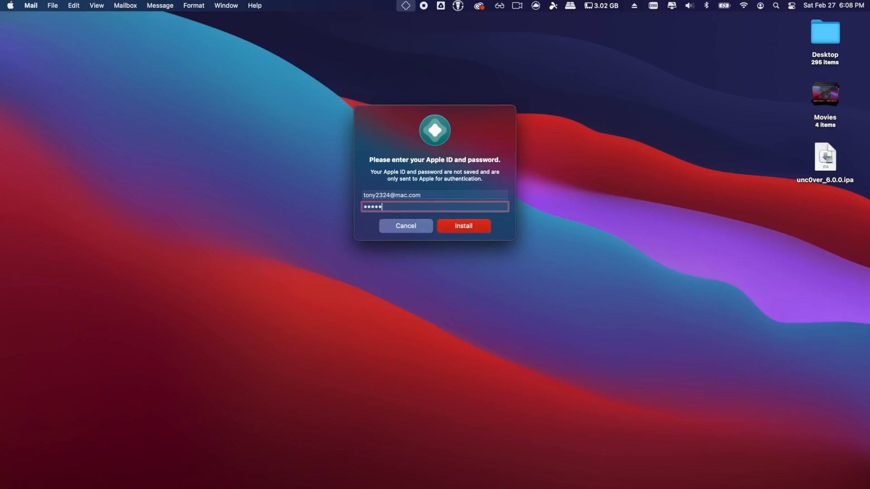
pyautogui.click(463, 226)
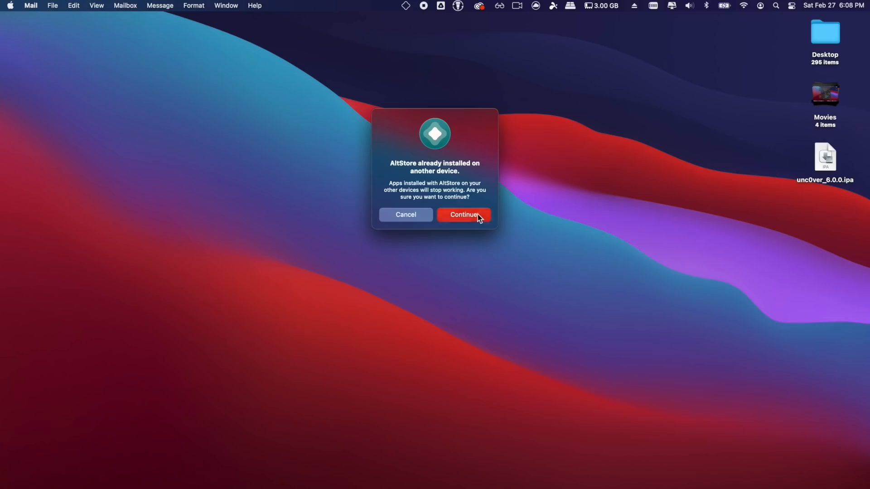
pyautogui.click(465, 215)
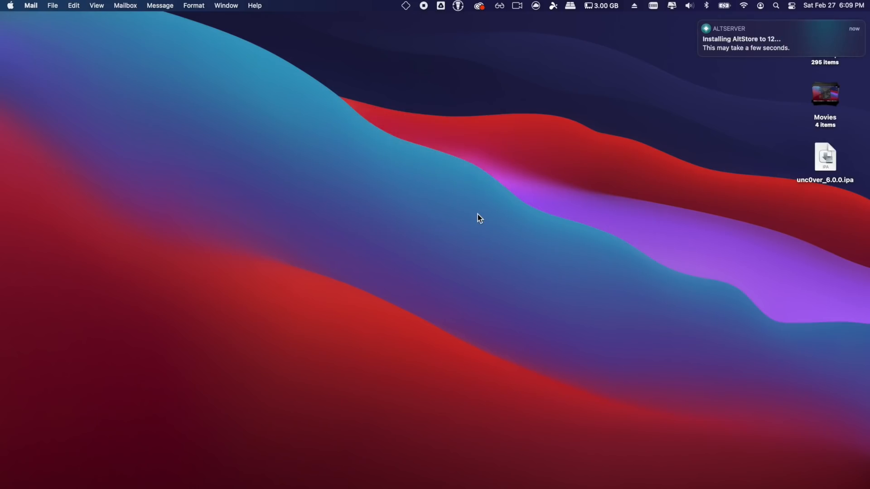